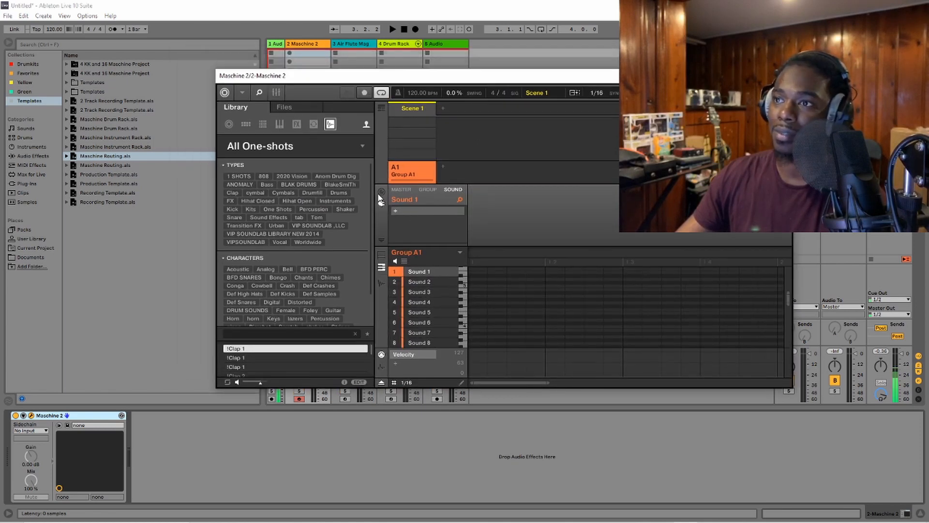
Step: Set Sound 1's MIDI output Dest. from None to Host
left_click(533, 189)
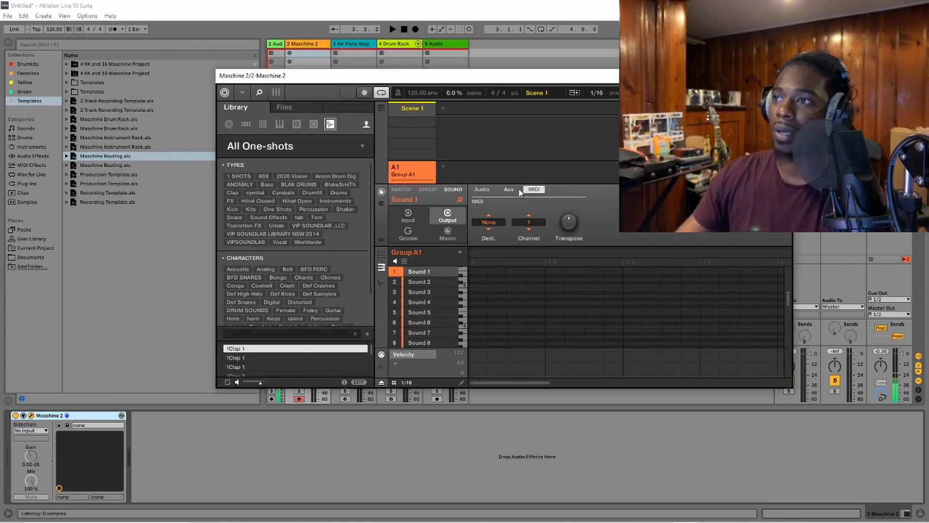
left_click(488, 221)
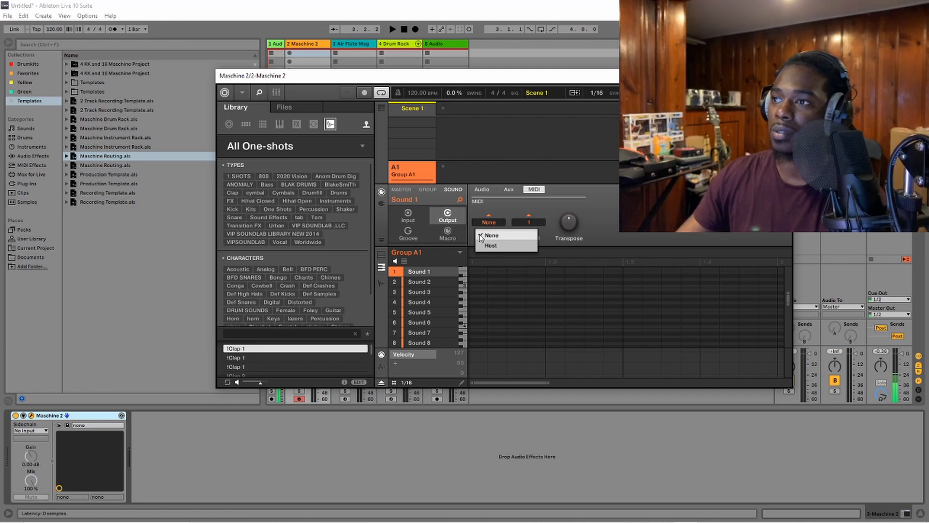
left_click(489, 245)
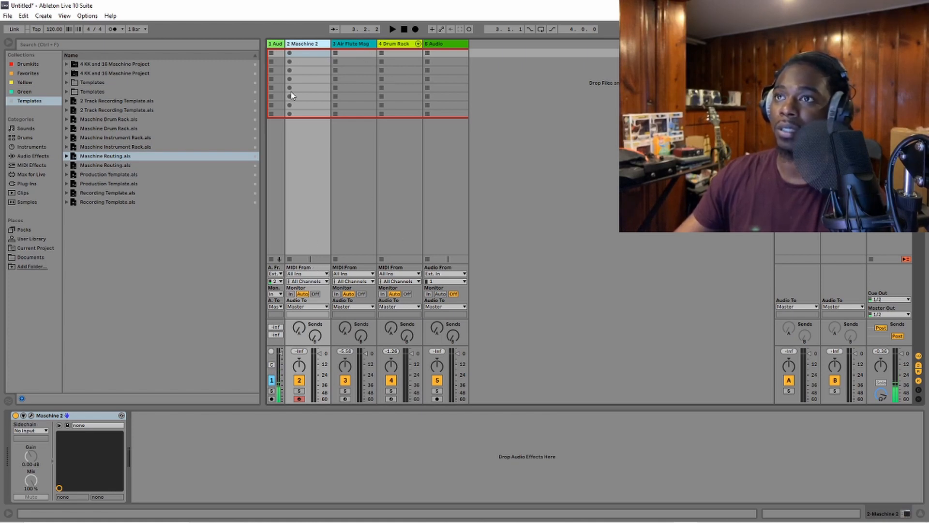
mouse_move(358, 47)
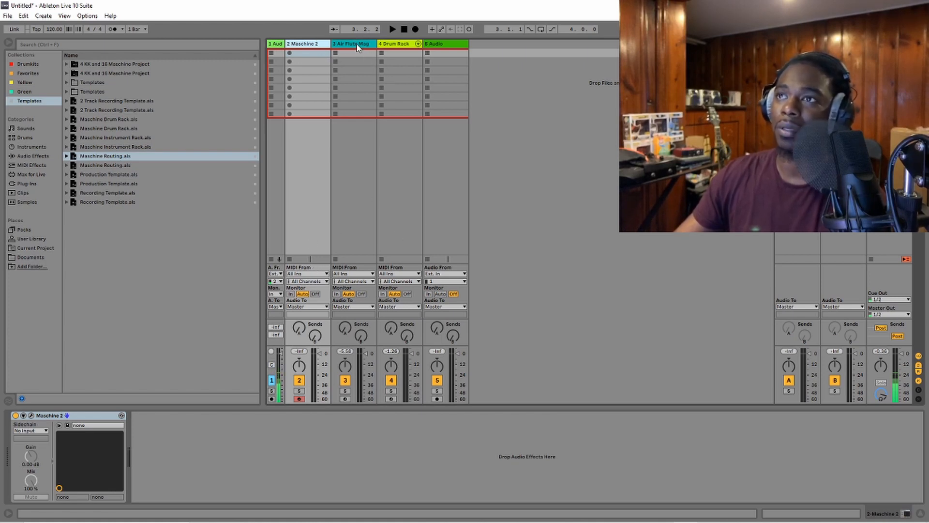
Step: Set Air Flute Magnus MIDI From to 2-Maschine 2 and arm the track
left_click(350, 44)
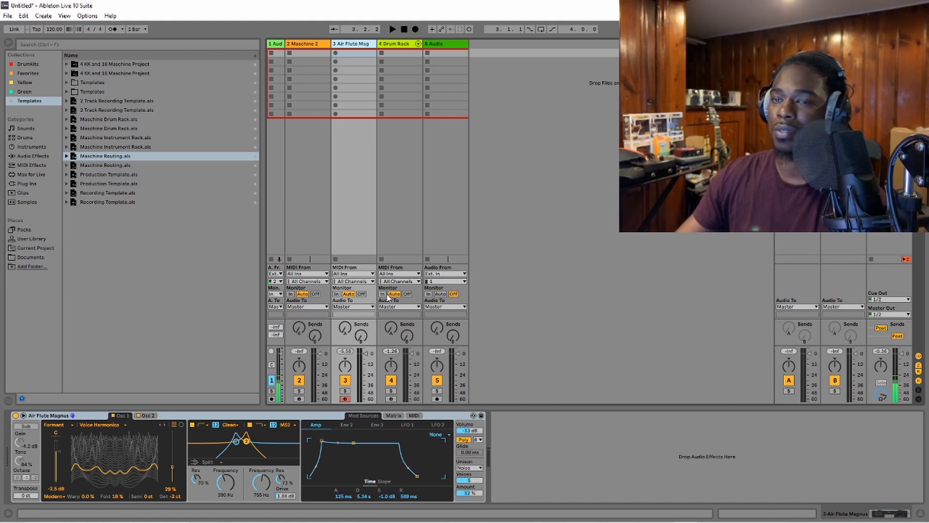
mouse_move(362, 272)
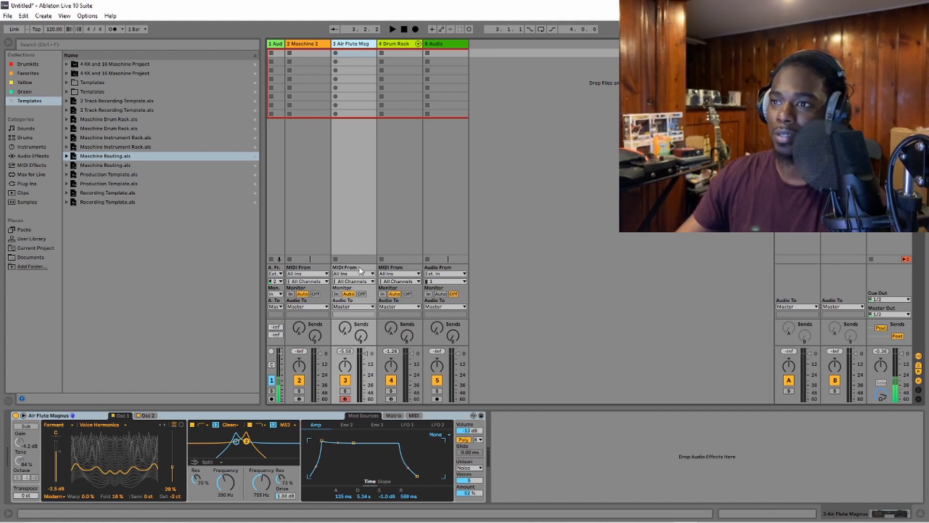
left_click(355, 273)
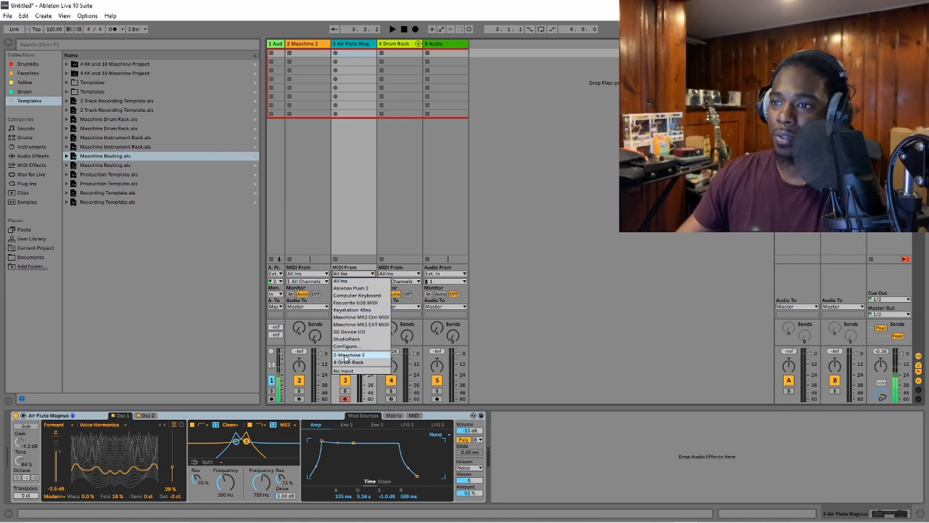
left_click(350, 355)
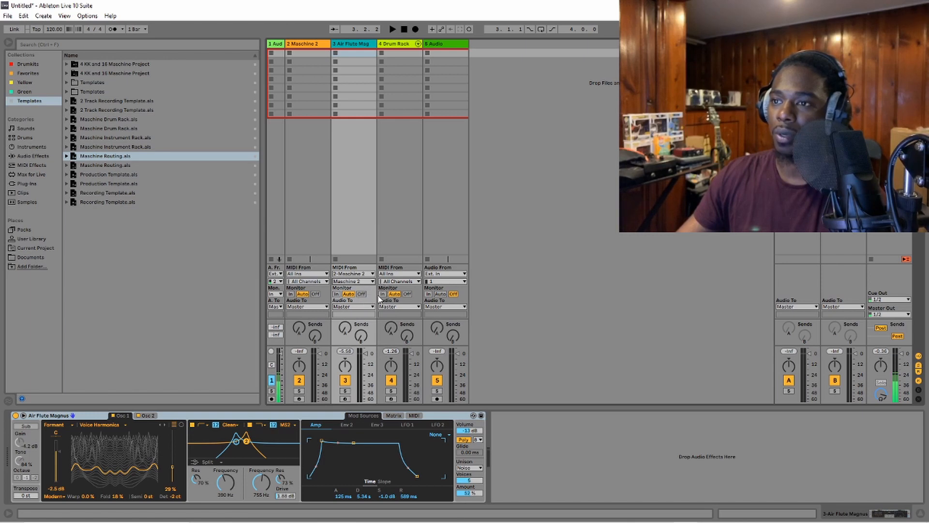
left_click(347, 398)
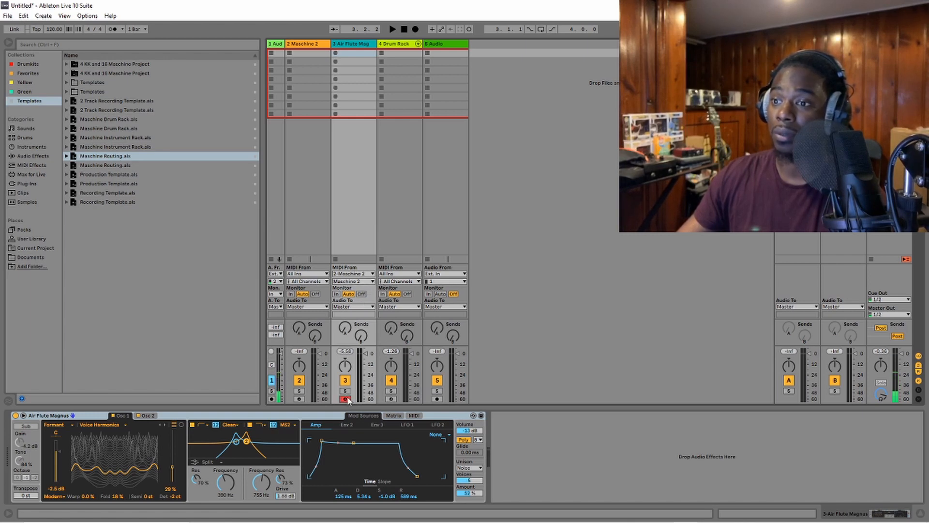
left_click(28, 64)
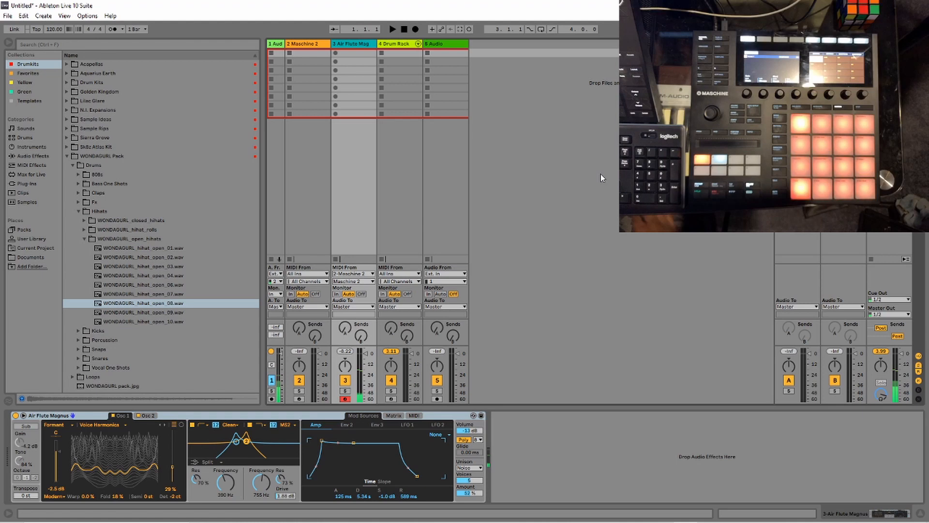
mouse_move(486, 98)
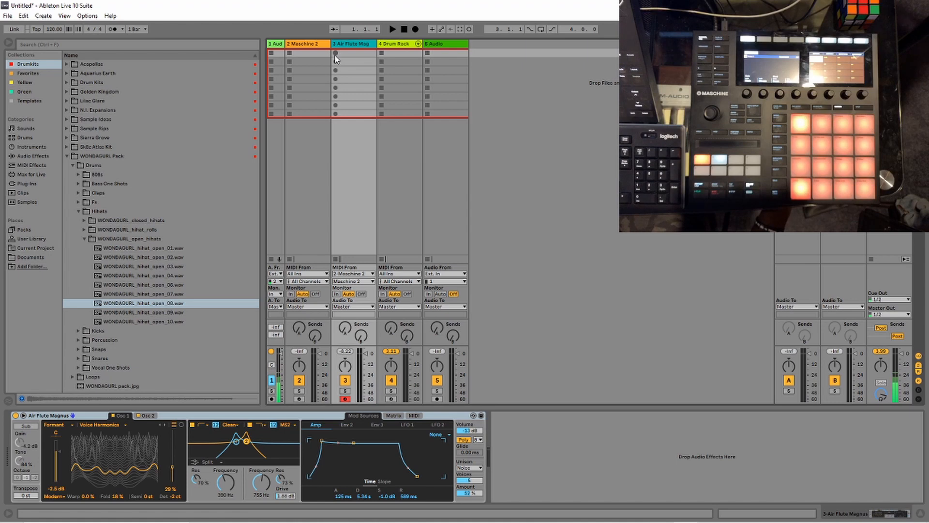
Step: Record a flute clip into the Air Flute track's first clip slot
left_click(335, 53)
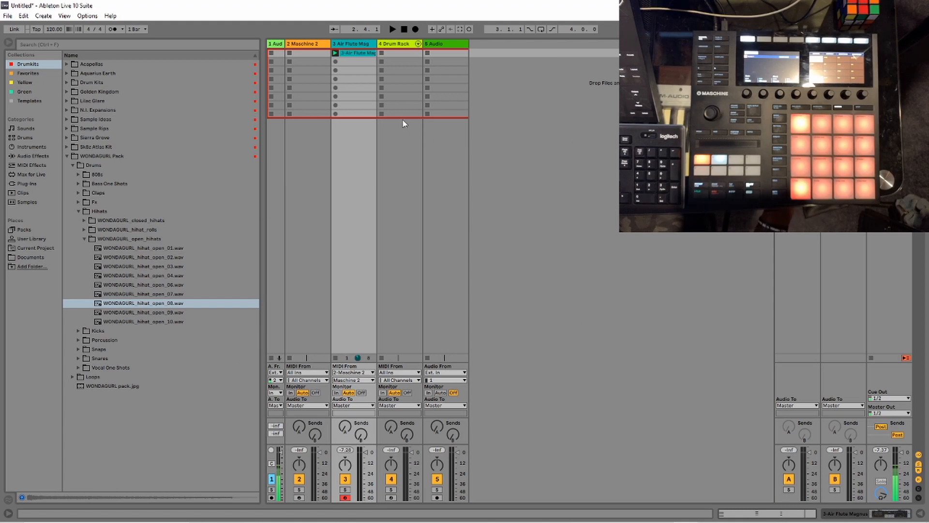
mouse_move(253, 150)
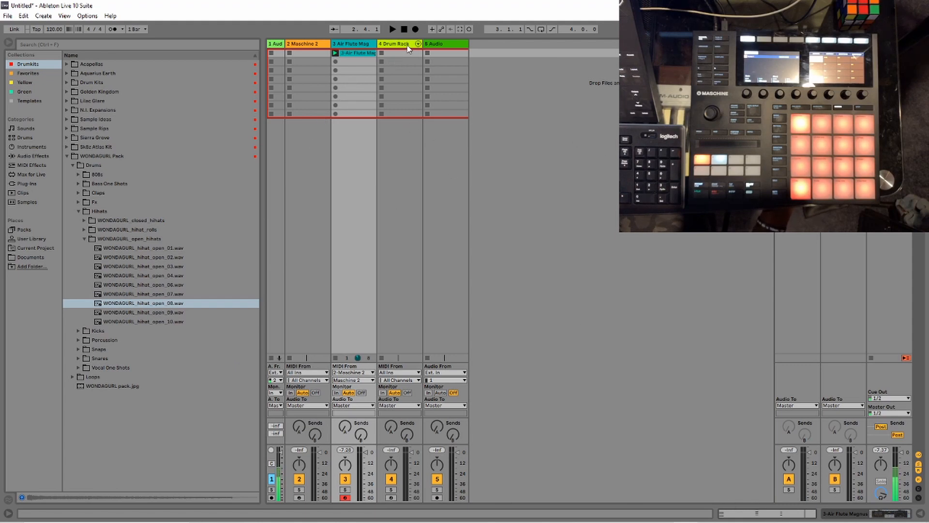
Step: Set Drum Rack MIDI From to 2-Maschine 2, arm it, and record a drum clip in slot one
left_click(393, 43)
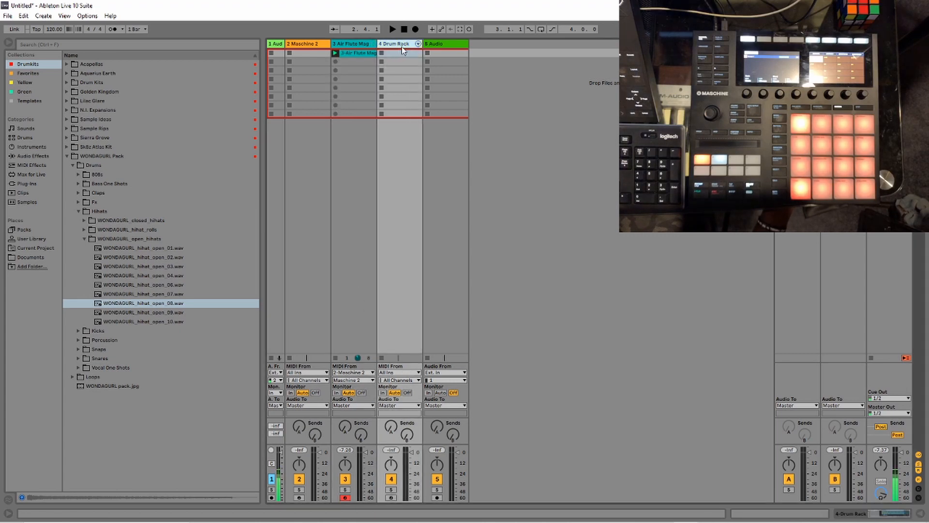
left_click(394, 44)
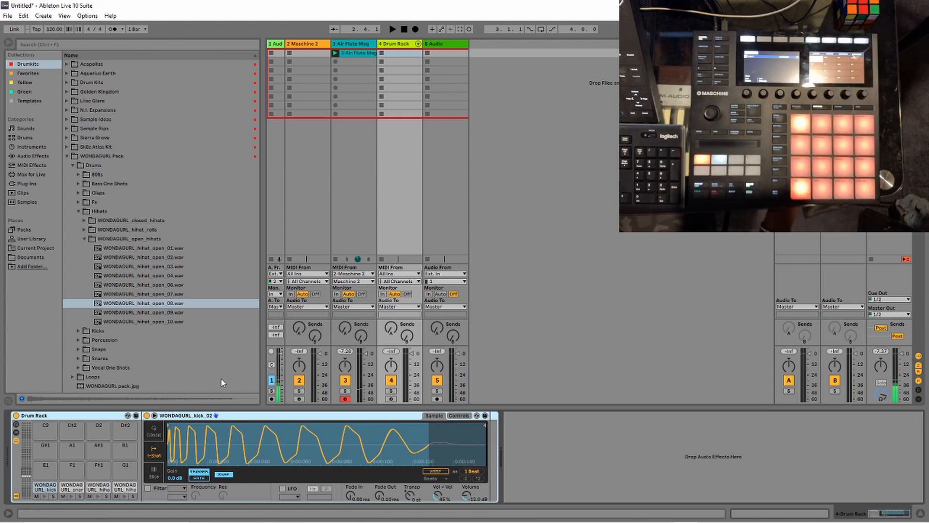
left_click(399, 273)
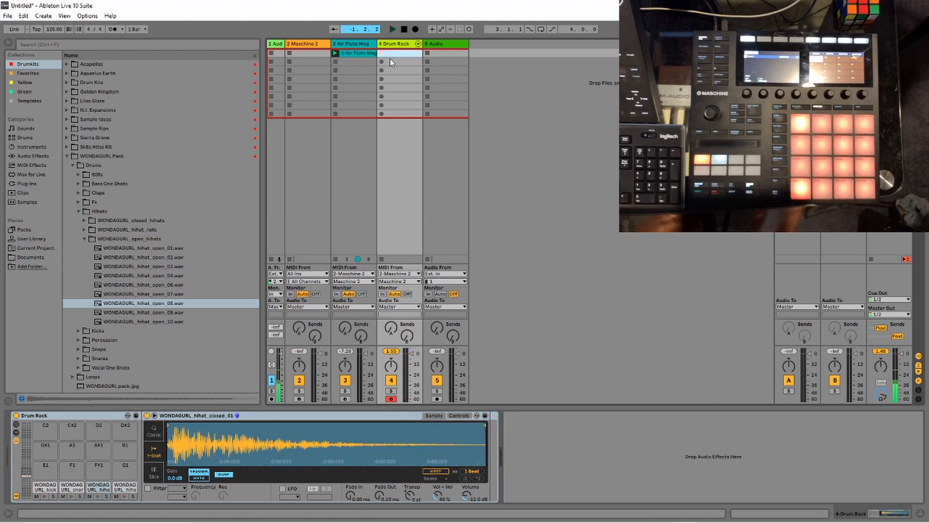
left_click(392, 29)
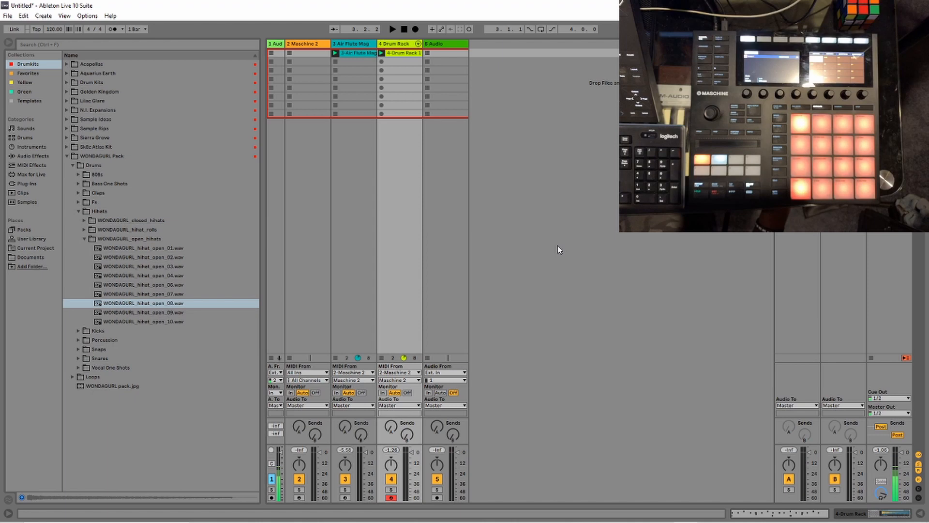
mouse_move(507, 180)
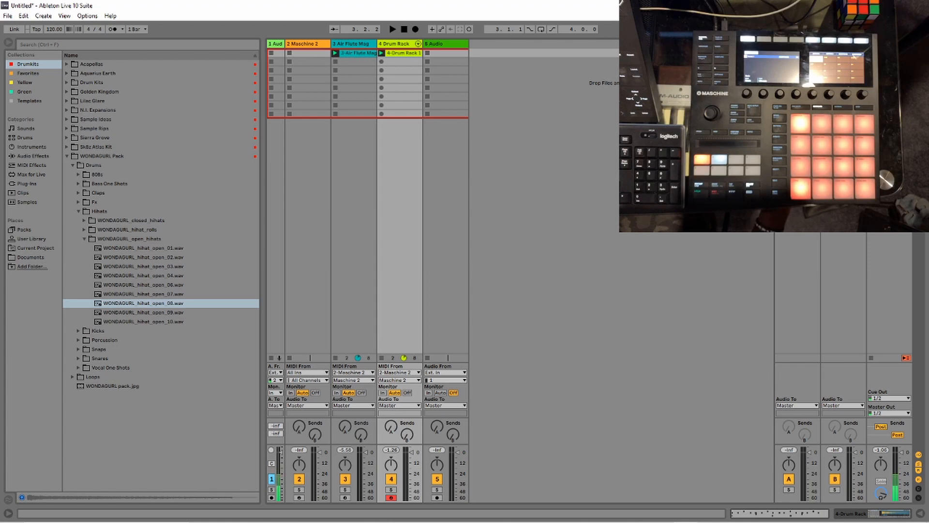
Step: Browse the Templates collection, previewing Drum Rack and Instrument Rack, then select Maschine Routing.als
left_click(83, 238)
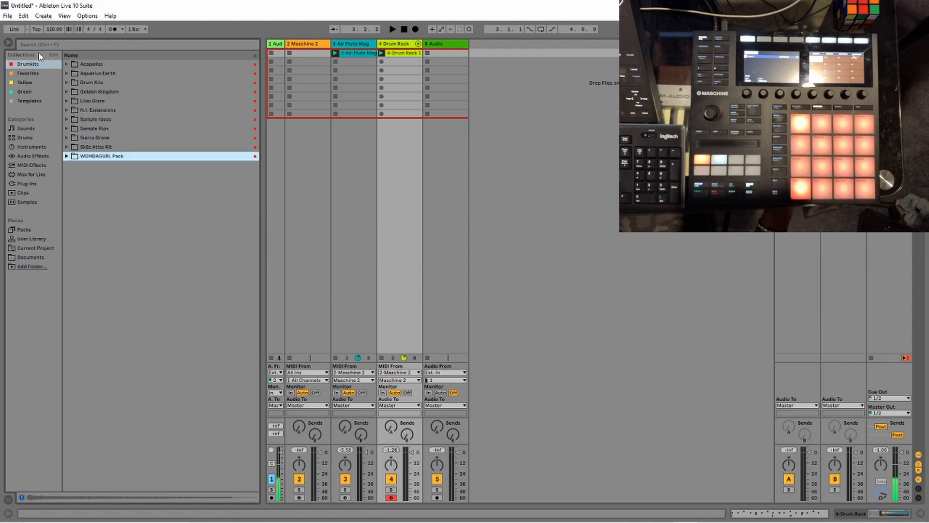
left_click(29, 100)
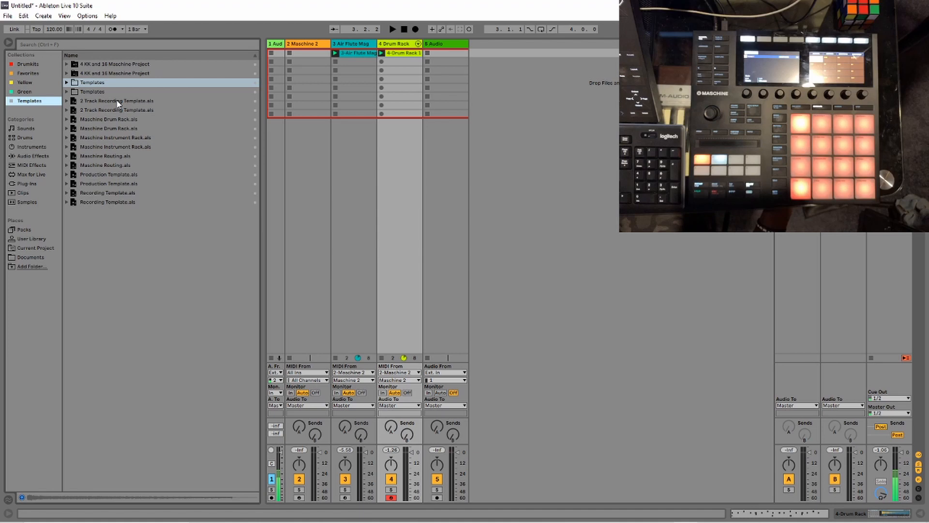
left_click(109, 119)
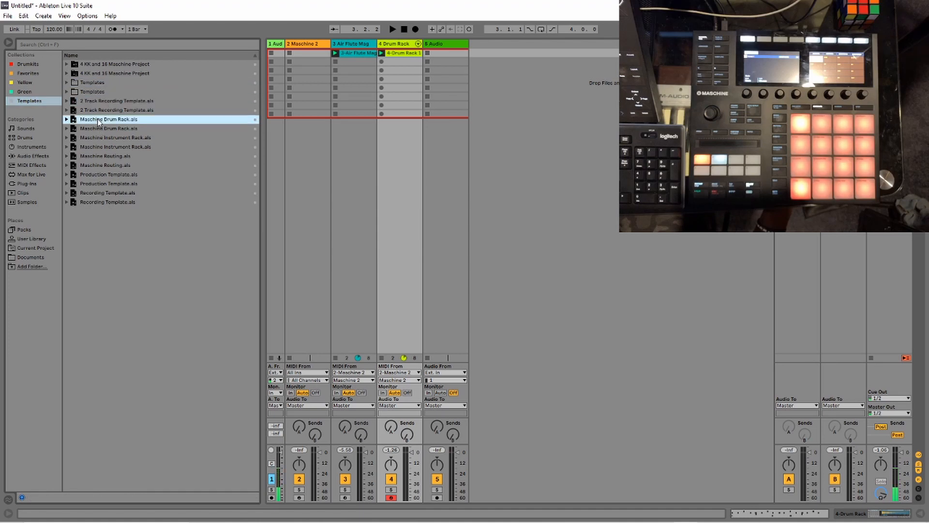
left_click(115, 146)
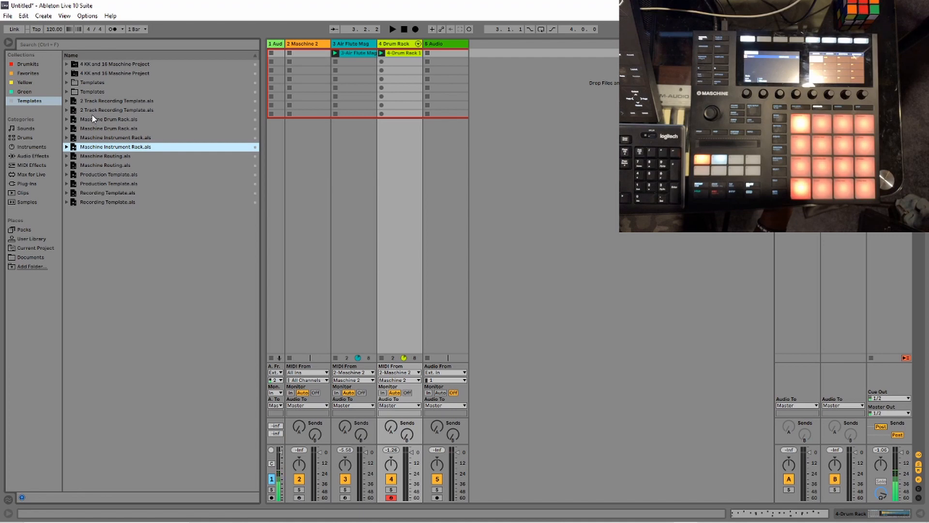
left_click(92, 92)
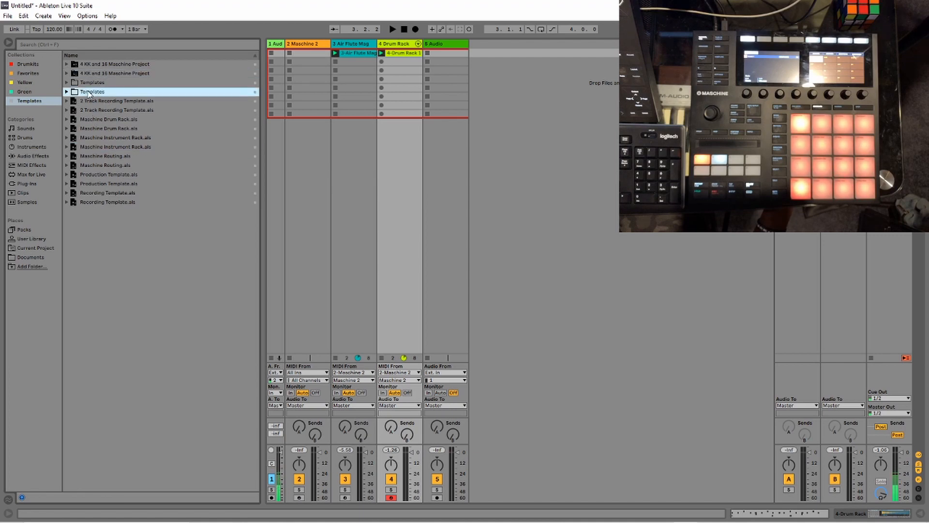
left_click(107, 156)
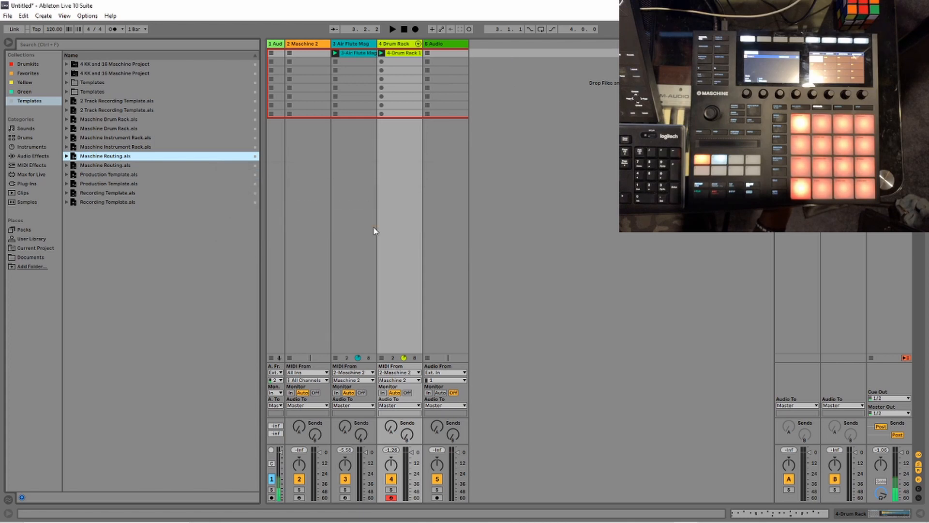
mouse_move(502, 53)
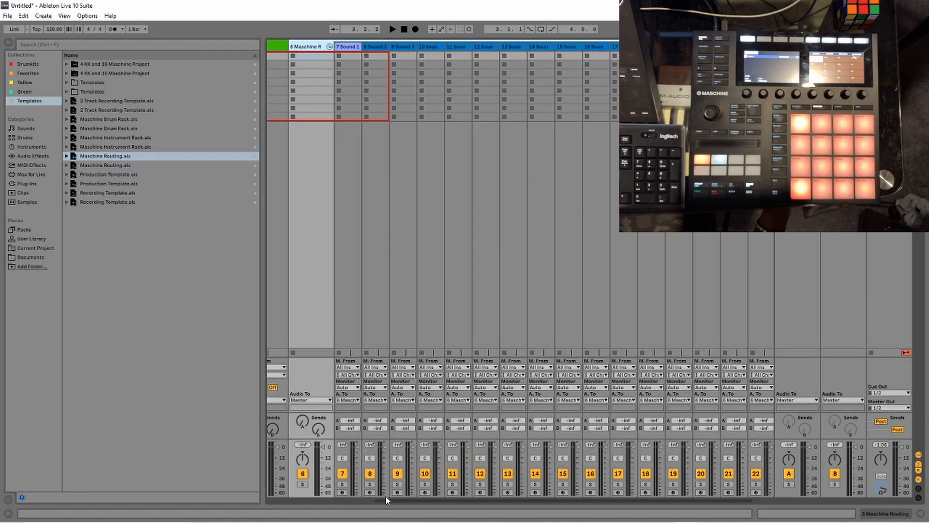
Step: Scroll across the new routing tracks and show the 7 Sound 1 track's devices
scroll("right", 3)
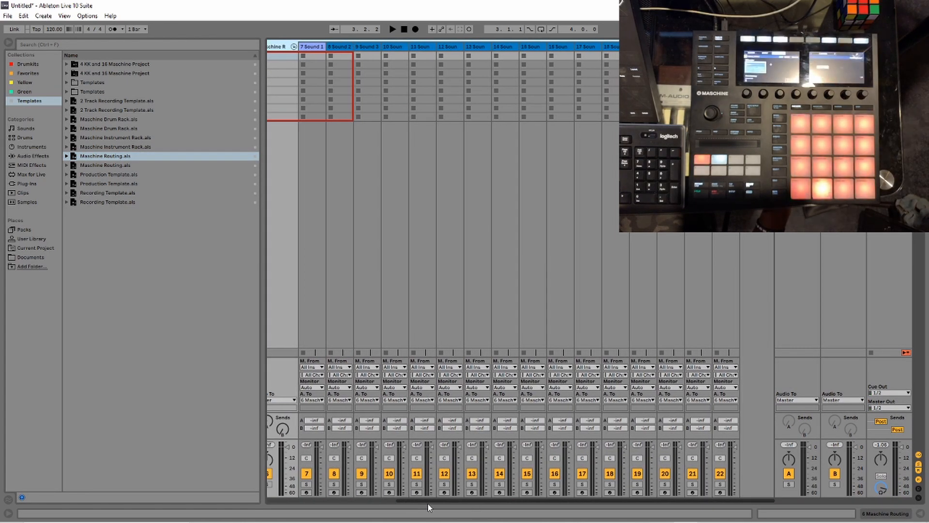
scroll("left", 3)
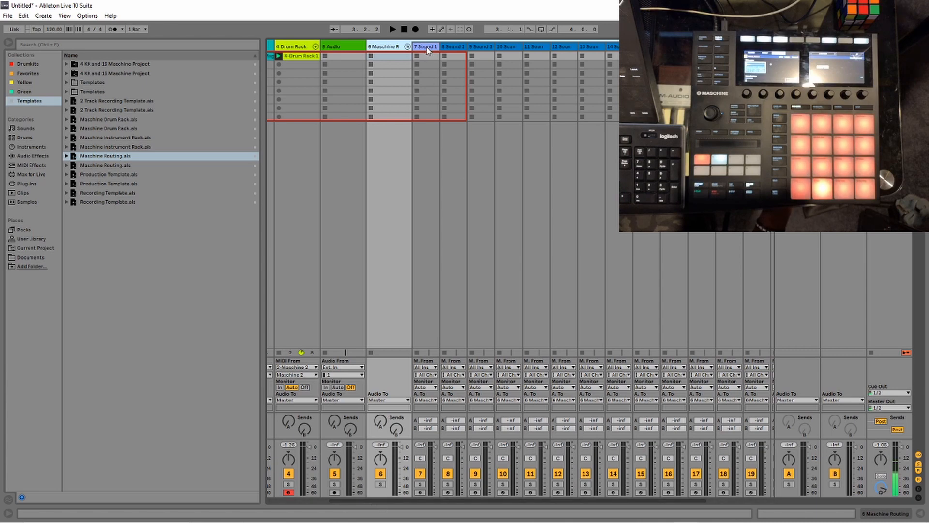
left_click(426, 47)
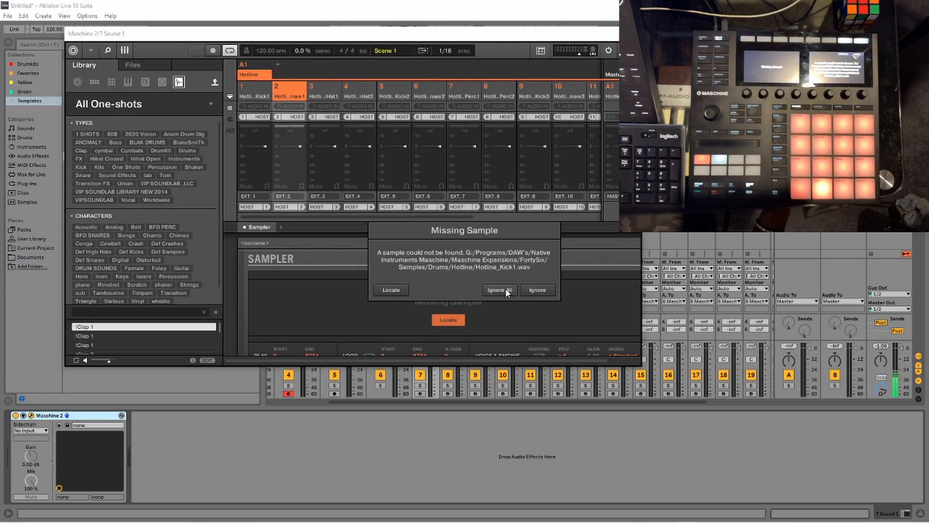
Step: Ignore all missing samples, show the Hotline pattern grid, and browse Chromatic Fire instrument presets
left_click(498, 290)
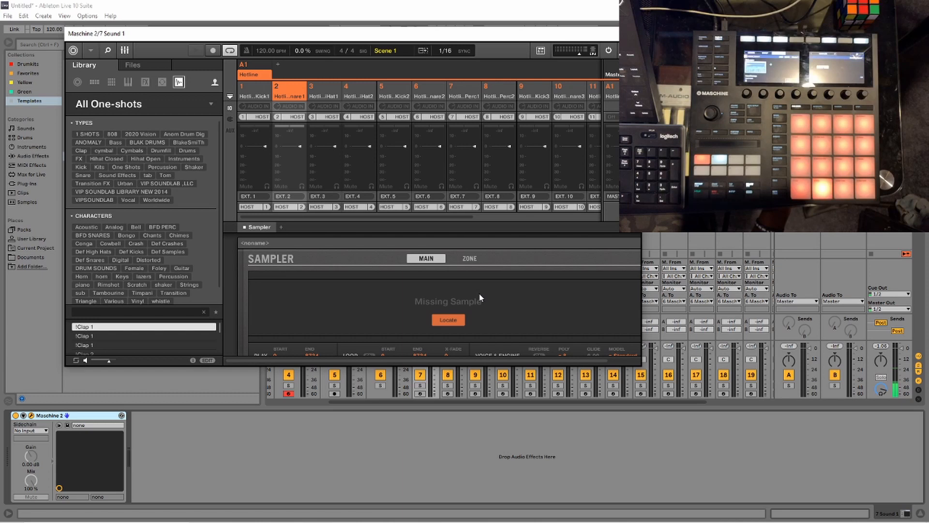
left_click(124, 50)
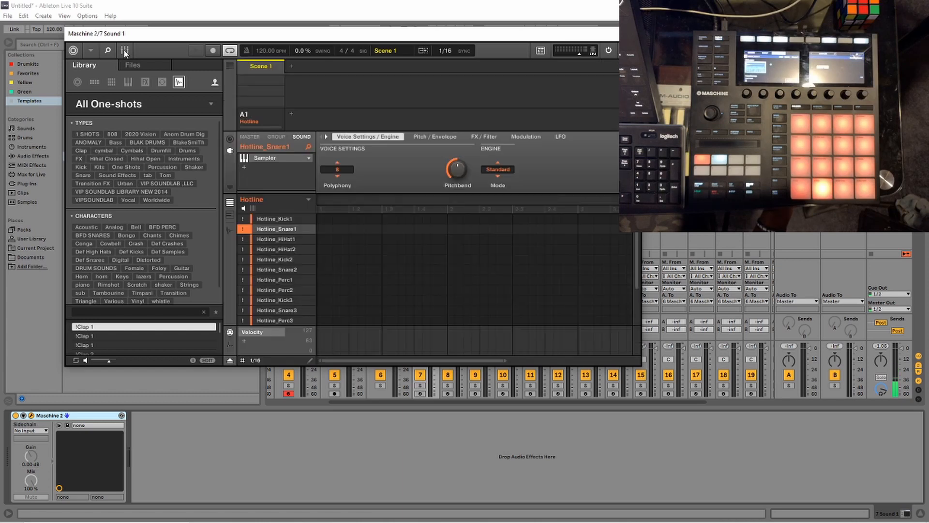
mouse_move(287, 329)
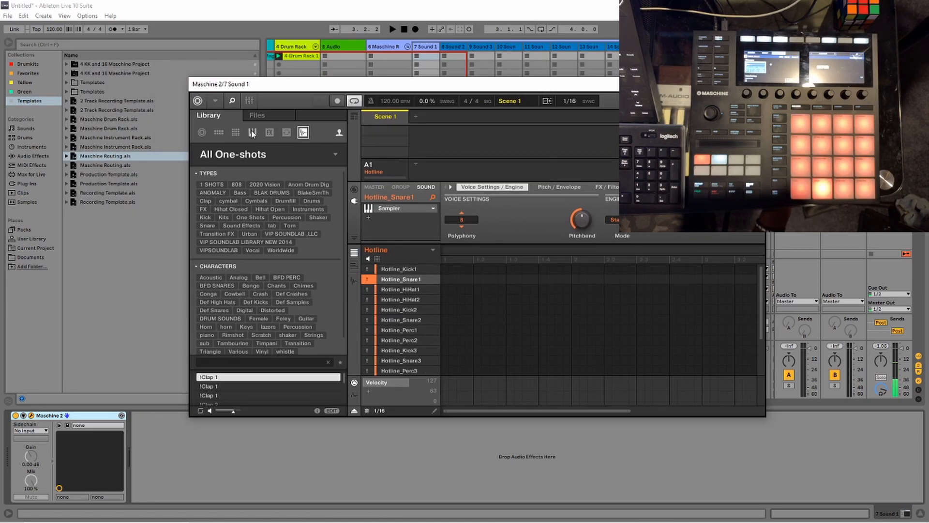
left_click(235, 132)
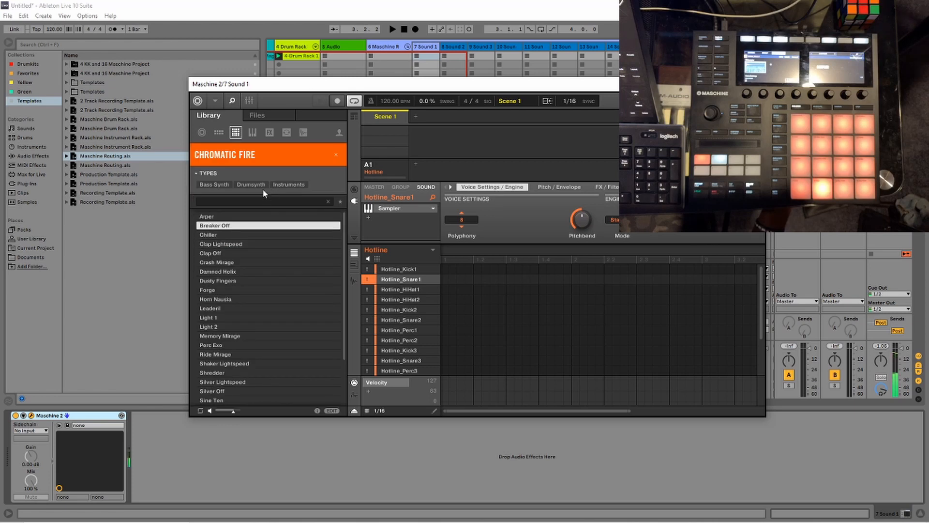
left_click(289, 184)
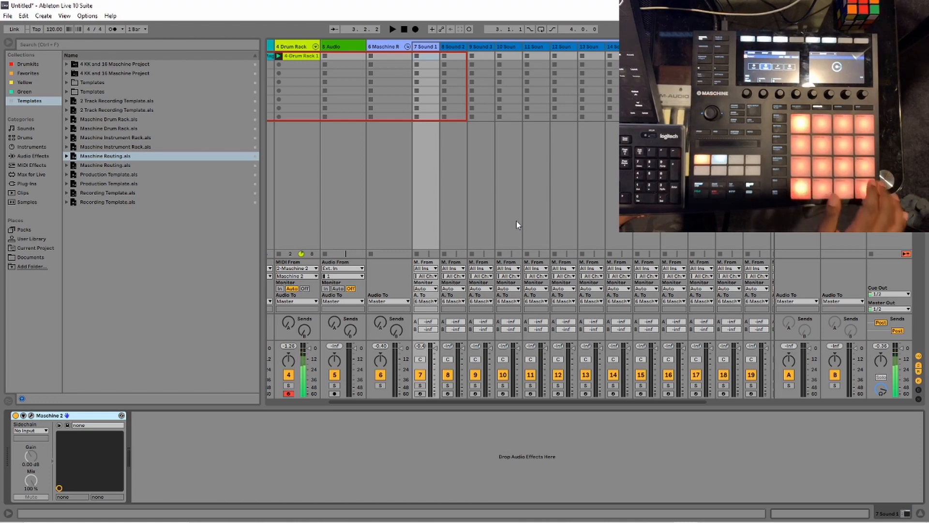
mouse_move(458, 98)
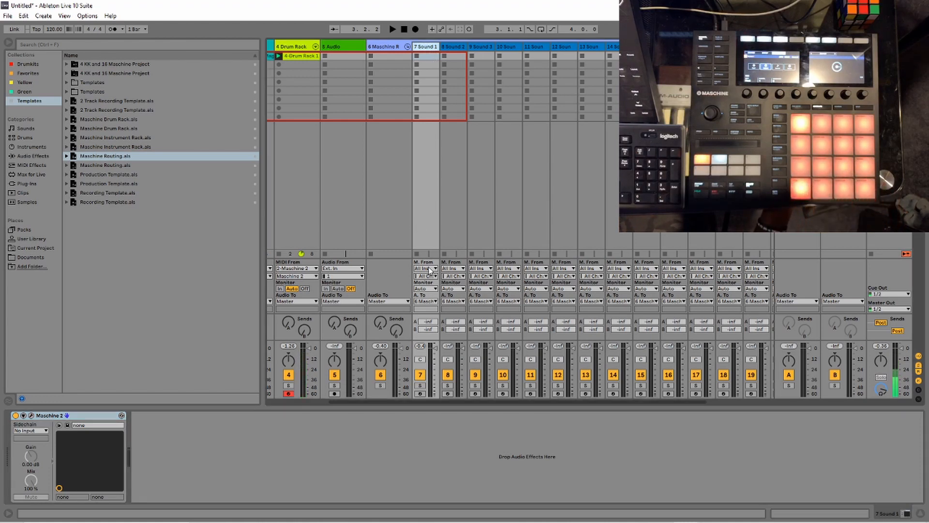
Step: Set track 7 Sound 1's MIDI From to 2-Maschine 2 and arm it
left_click(425, 269)
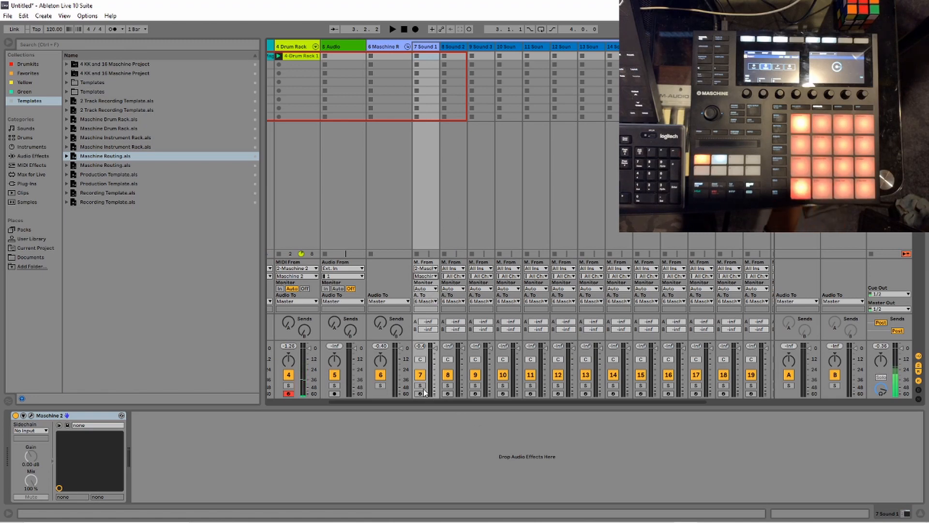
left_click(421, 393)
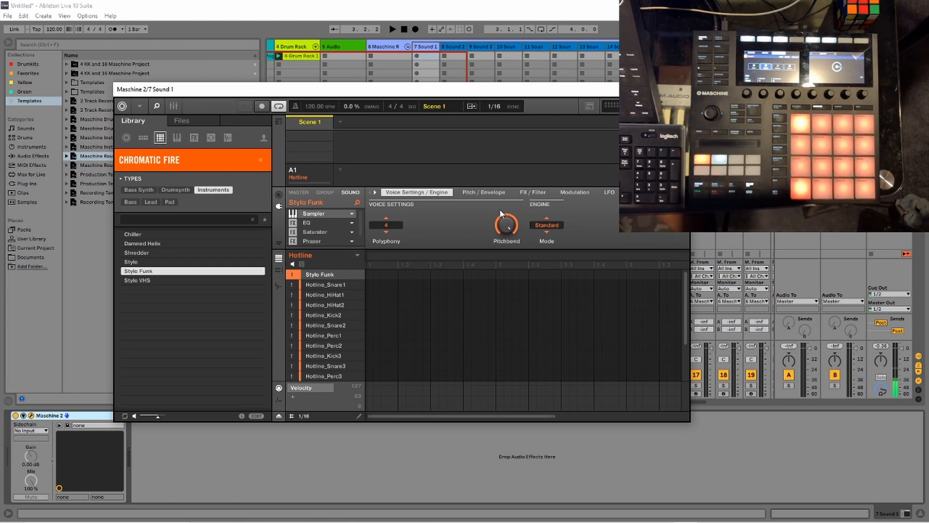
mouse_move(501, 214)
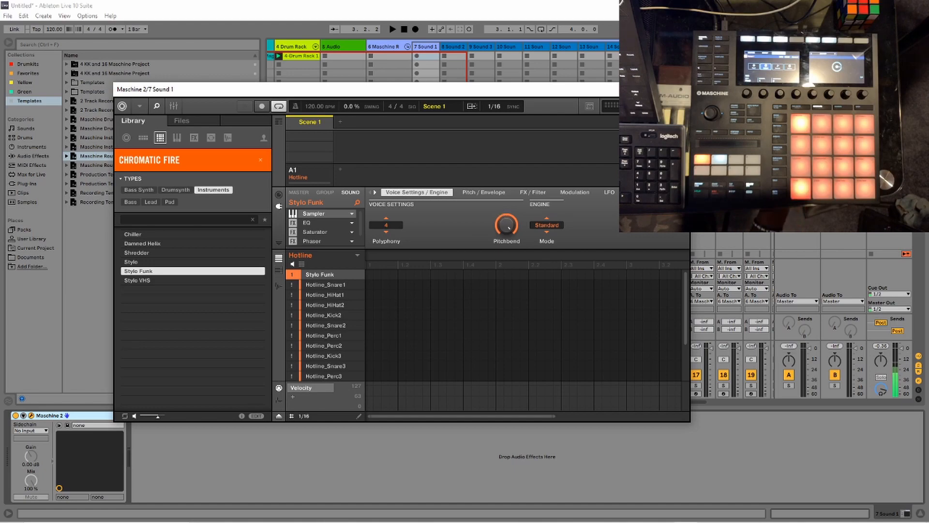
Step: Load the Style Funk instrument onto Maschine's first sound slot
left_click(260, 161)
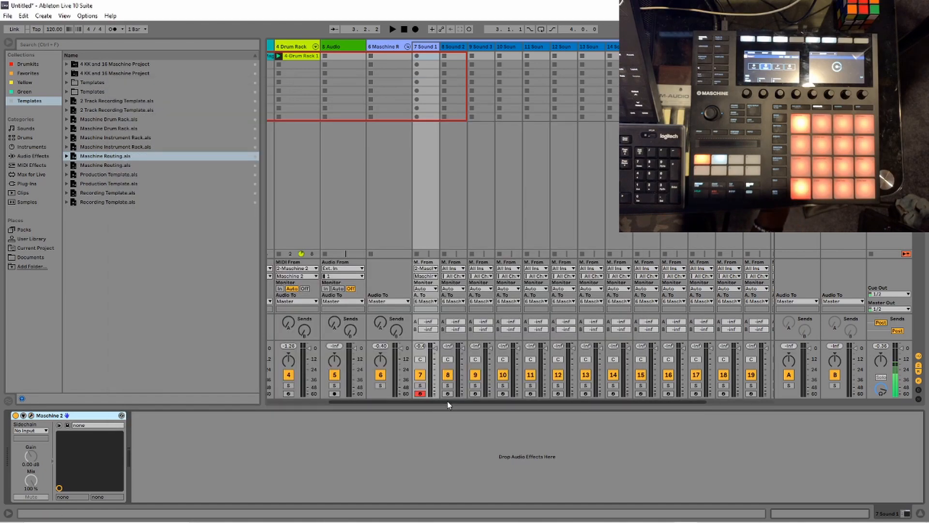